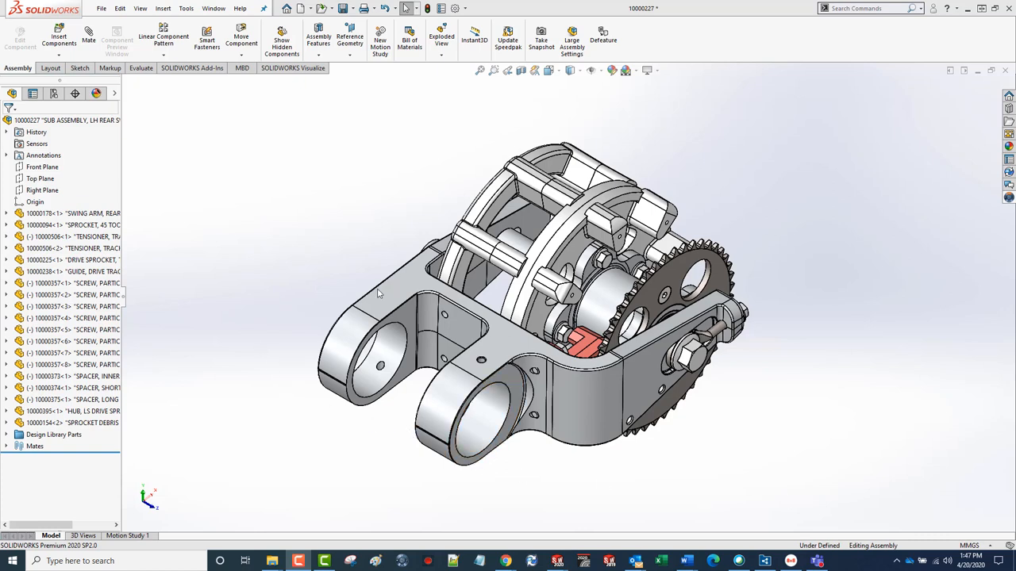
{"action": "mouse_move", "coordinate": [276, 363]}
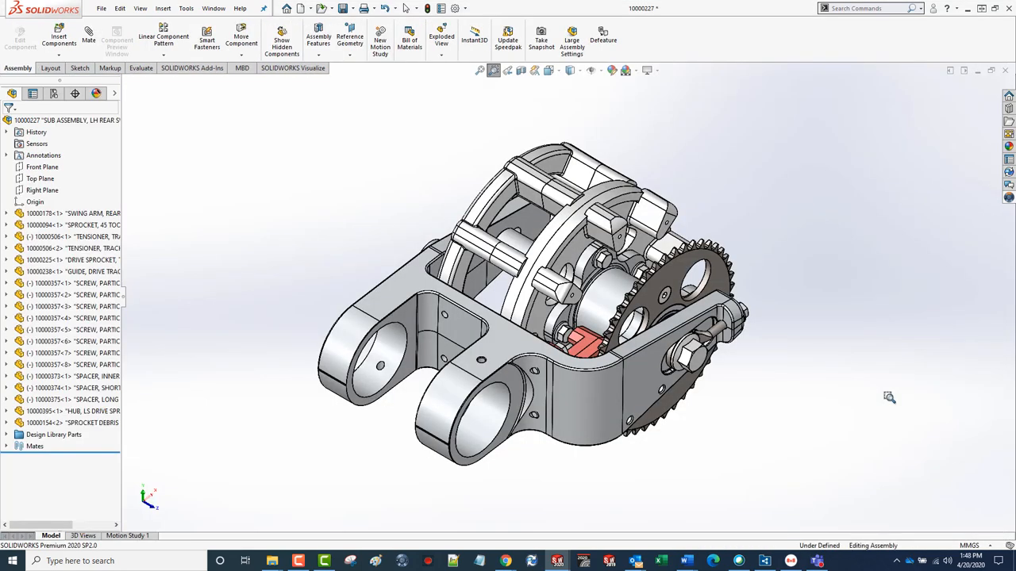
{"action": "mouse_move", "coordinate": [1009, 206]}
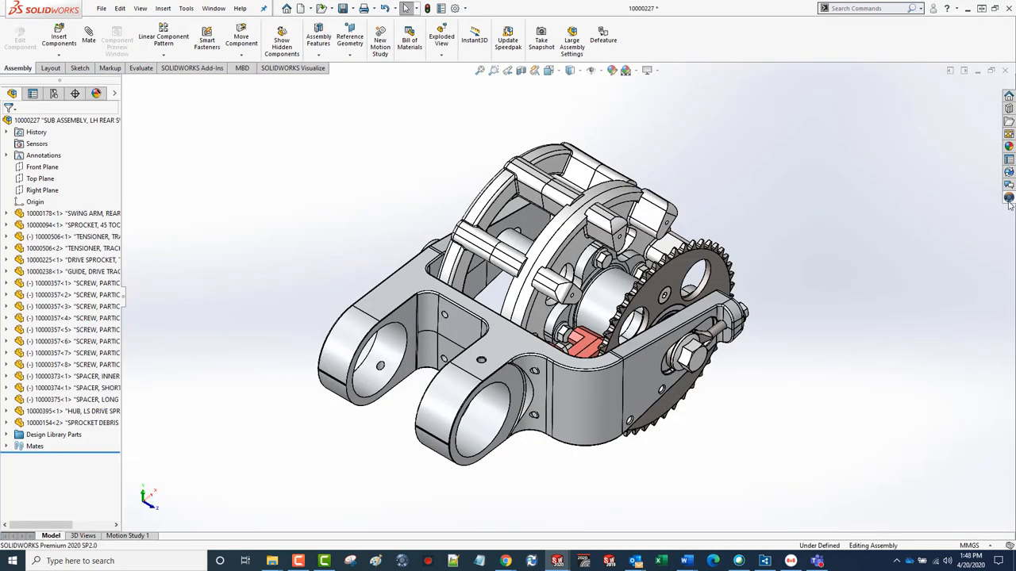
- Log in to 3DEXPERIENCE from the PLM Services pane and confirm the collaborative space and role
{"action": "left_click", "coordinate": [1010, 200]}
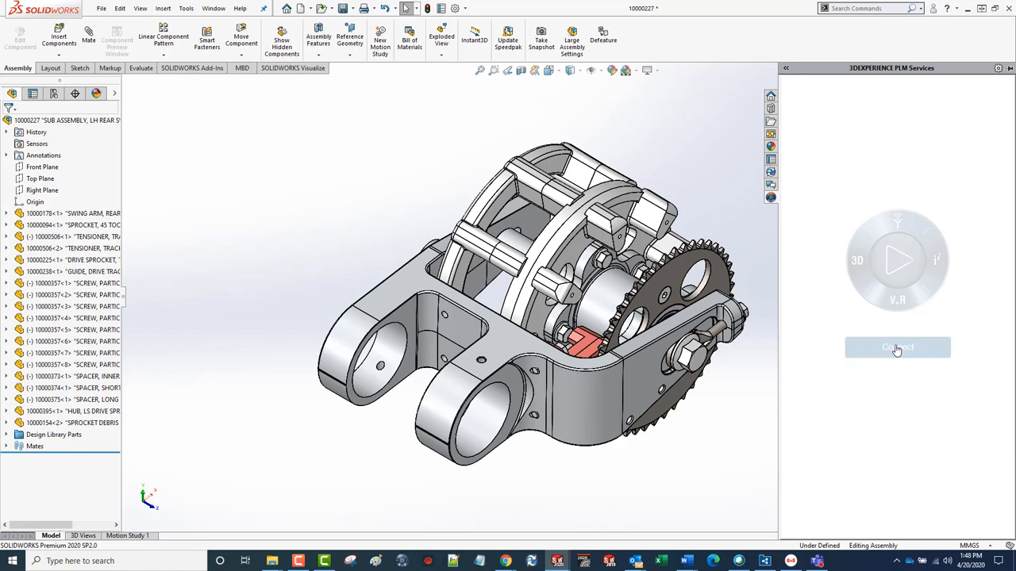
{"action": "left_click", "coordinate": [897, 347]}
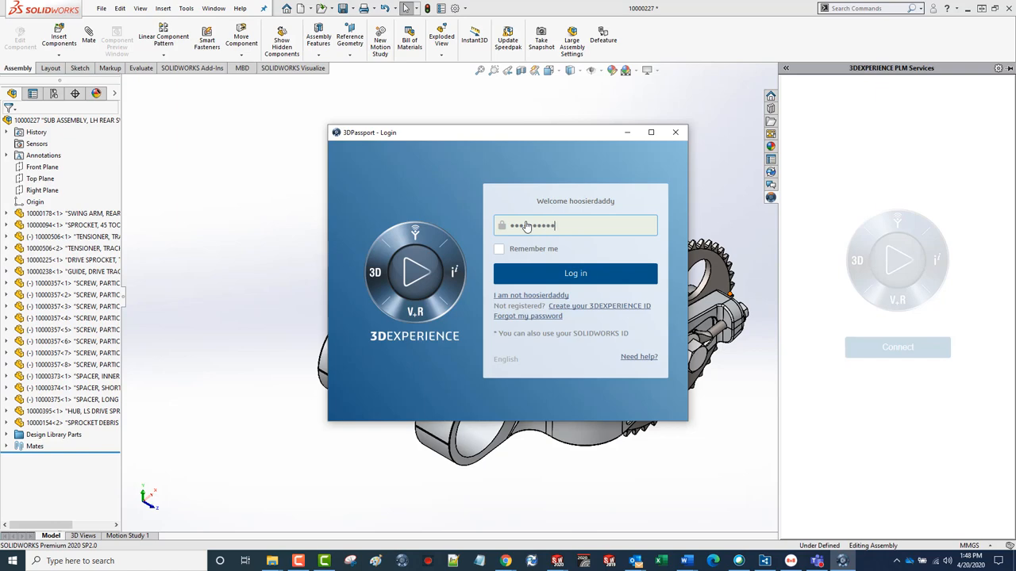
{"action": "left_click", "coordinate": [575, 273]}
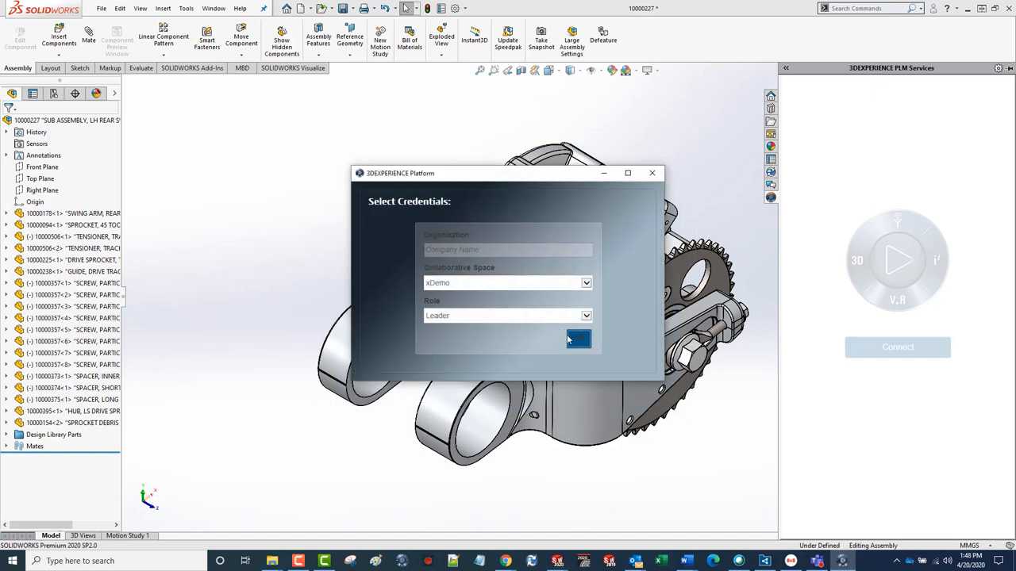
{"action": "left_click", "coordinate": [578, 340]}
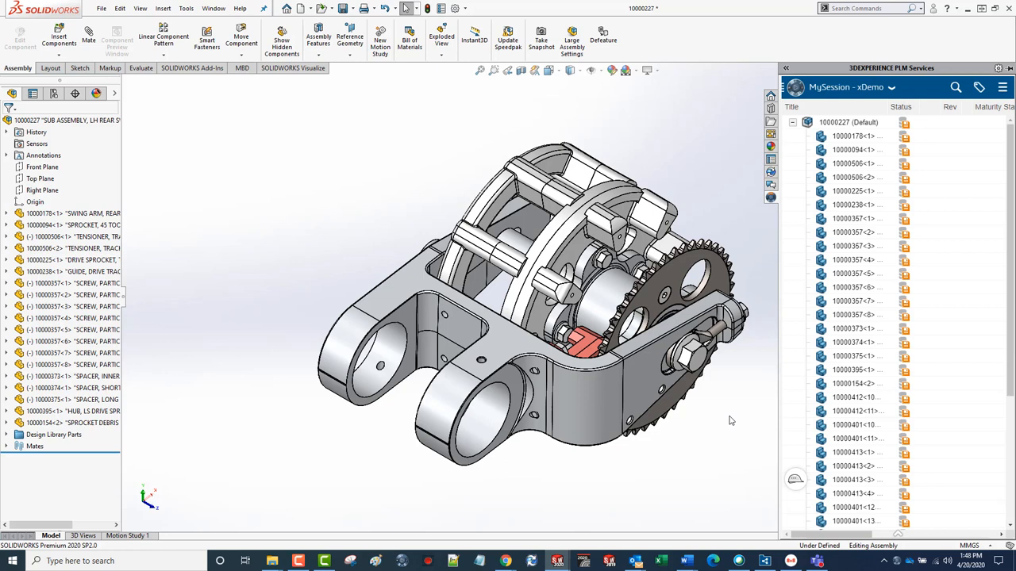
- Scroll the MySession component list and launch 3DSearch of platform content (1844 results)
{"action": "scroll", "scroll_direction": "down", "scroll_amount": 3}
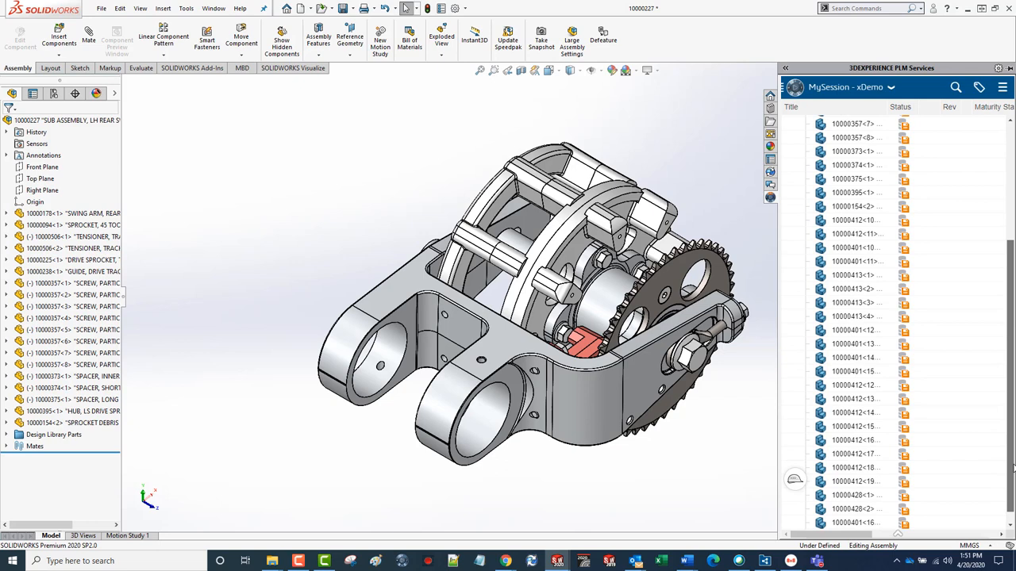
{"action": "left_click", "coordinate": [790, 122]}
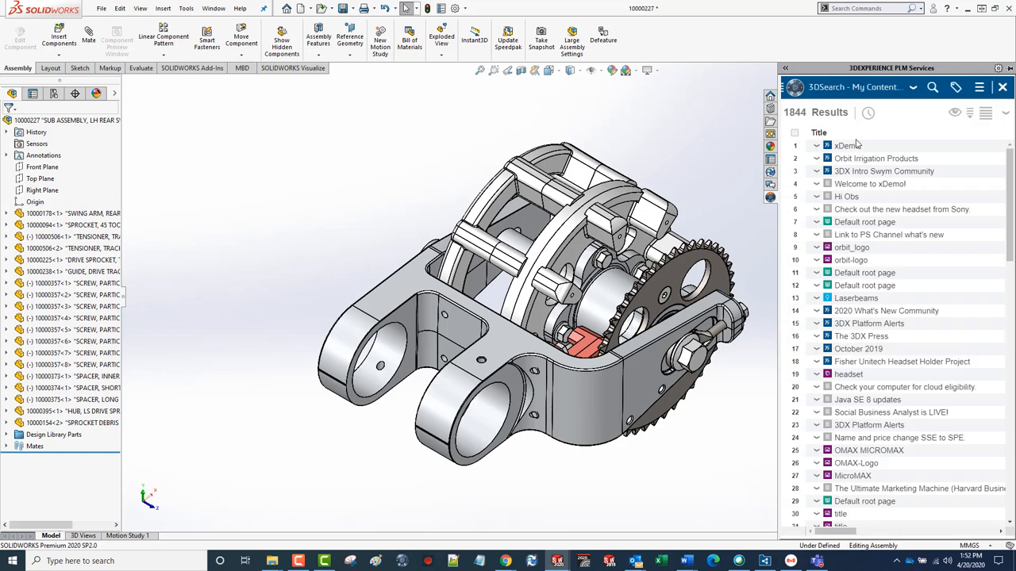
- Search 10000048, select the bushing Physical Product result and show results as thumbnails
{"action": "left_click", "coordinate": [857, 111]}
{"action": "type", "text": "10000048"}
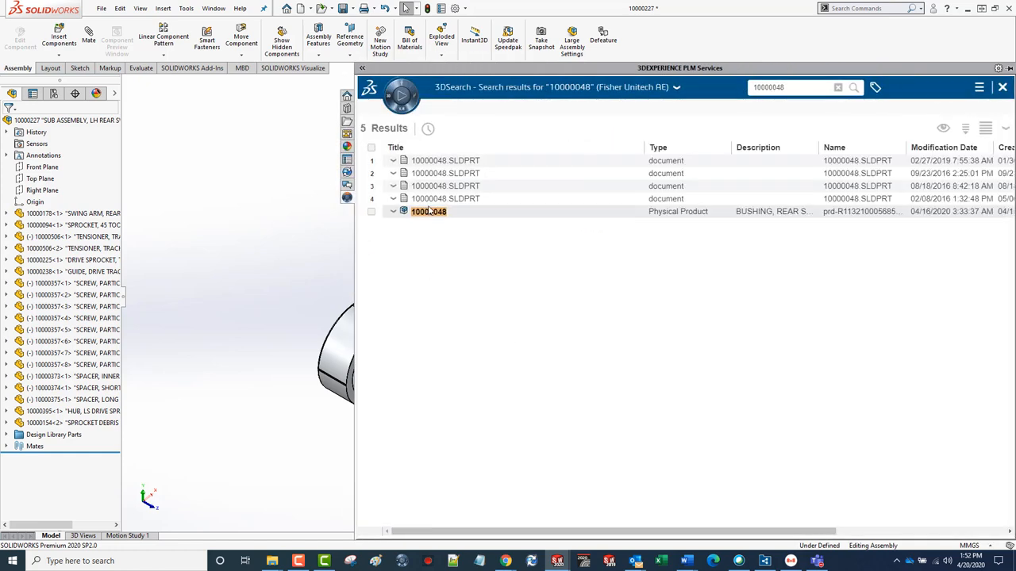
{"action": "left_click", "coordinate": [372, 211]}
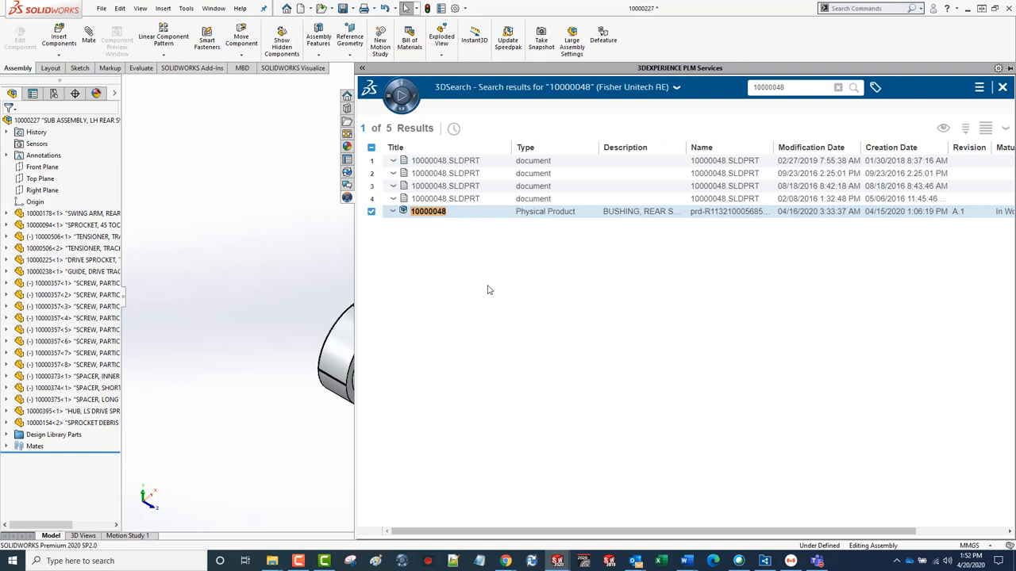
{"action": "left_click", "coordinate": [942, 128]}
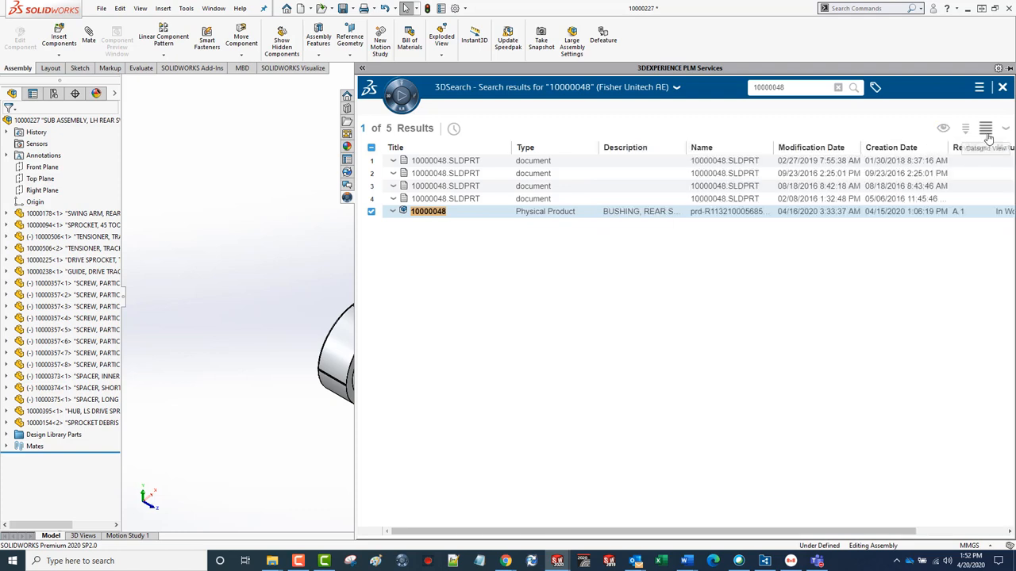
{"action": "left_click", "coordinate": [984, 127]}
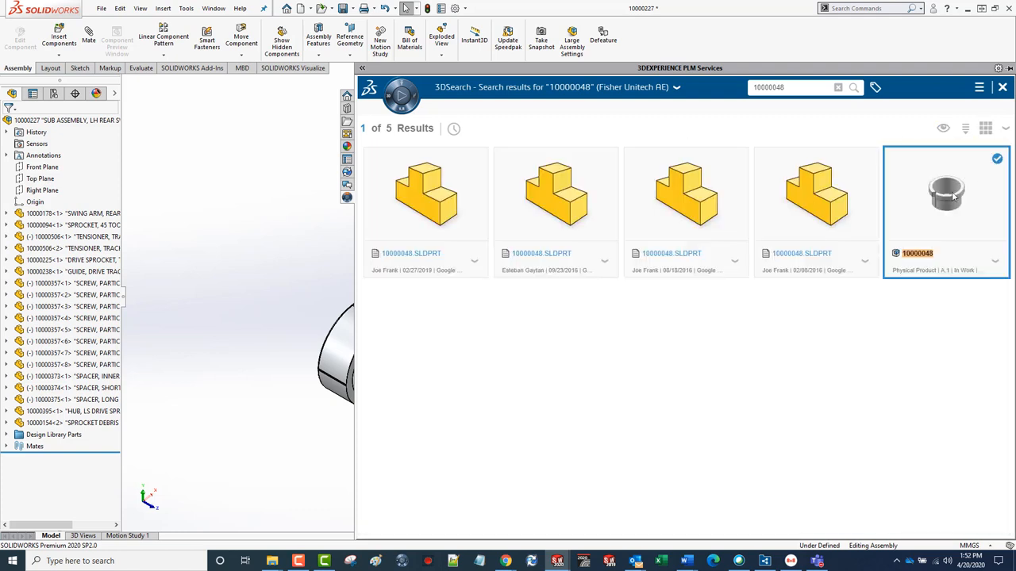
{"action": "left_click", "coordinate": [965, 127]}
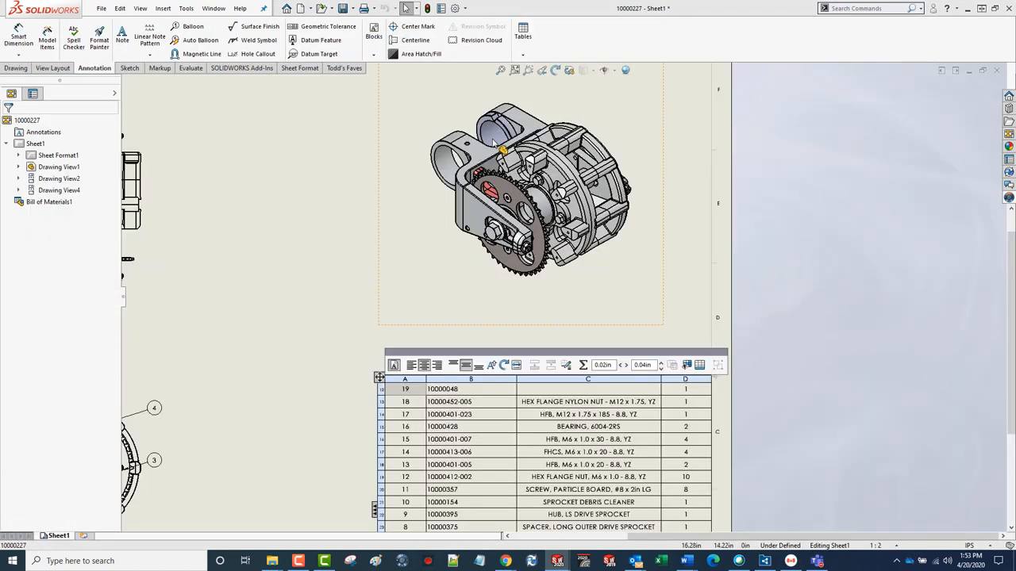
- Return to the assembly window and open bushing part 10000048 from the FeatureManager tree
{"action": "left_click", "coordinate": [492, 143]}
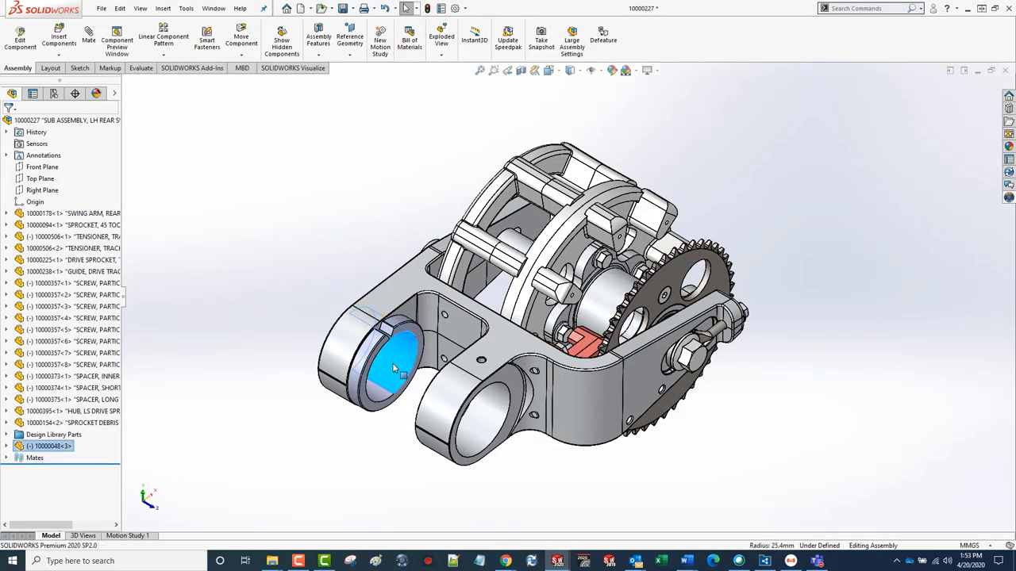
{"action": "mouse_move", "coordinate": [400, 129]}
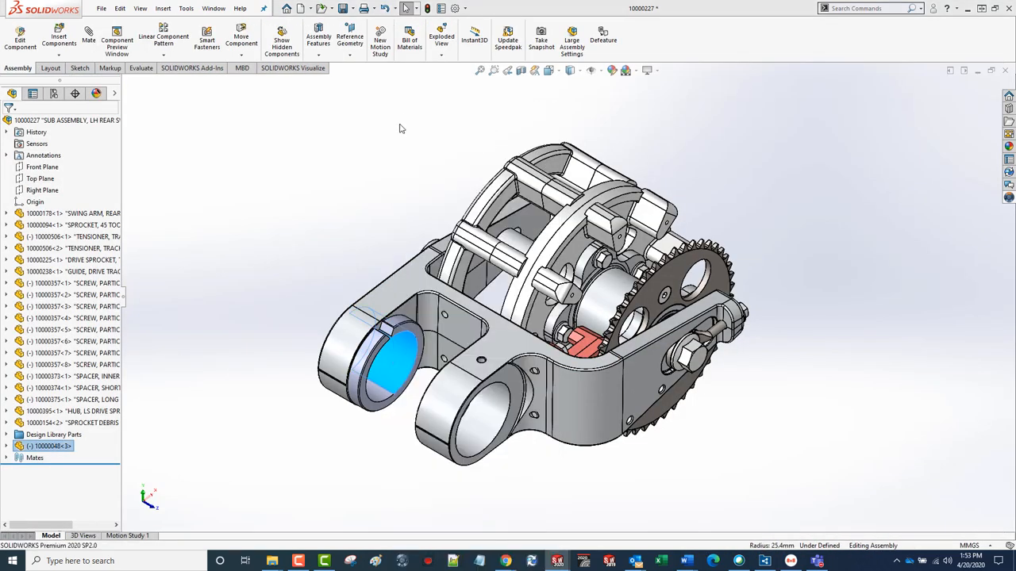
{"action": "double_click", "coordinate": [51, 444]}
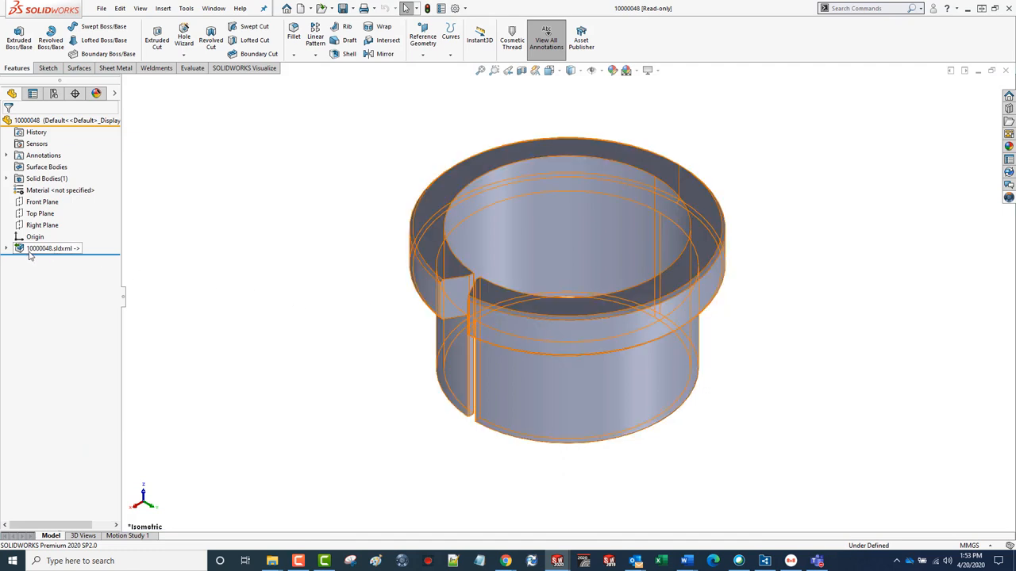